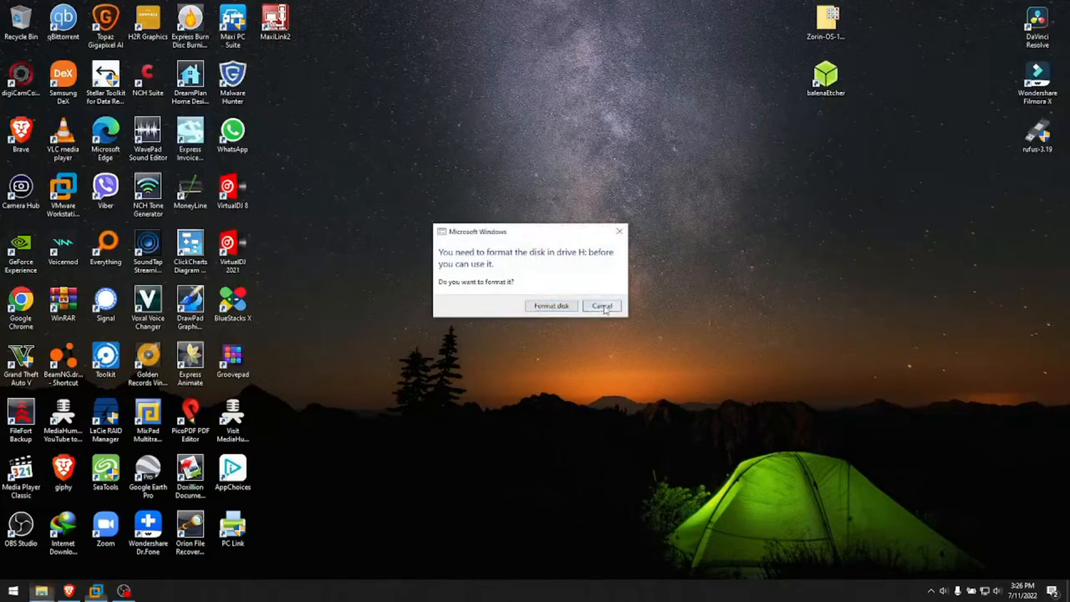
Cancel the Windows format-disk prompt and go to the balenaEtcher website.
click(602, 304)
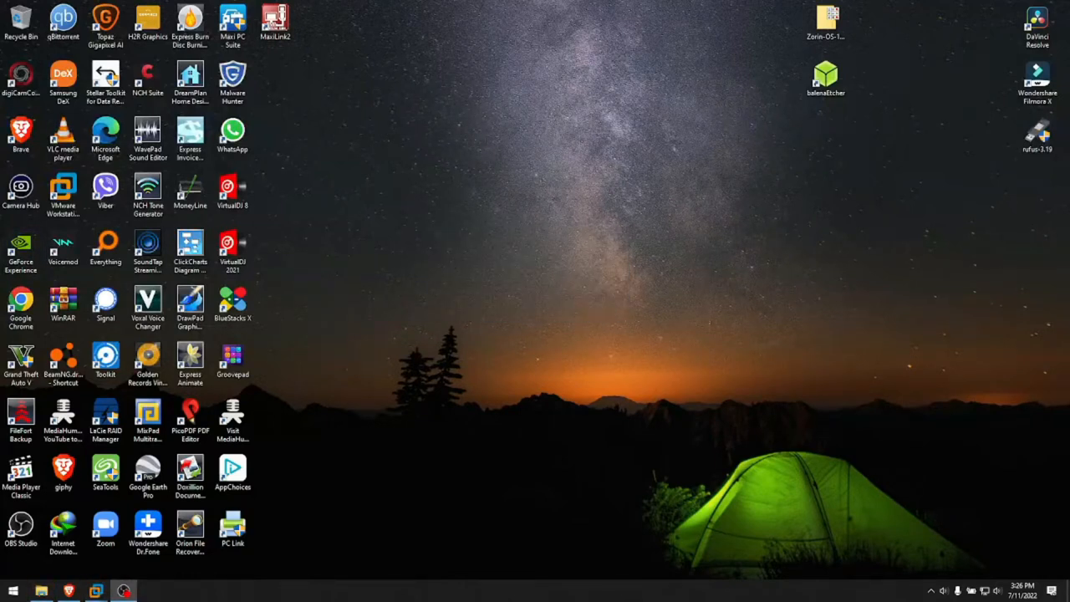
double_click(826, 80)
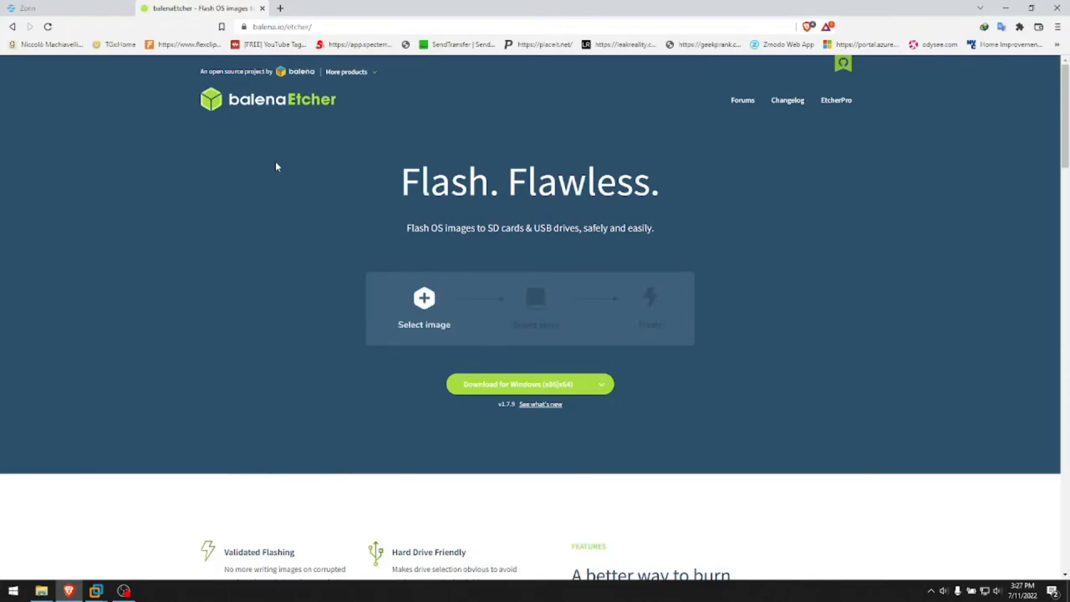
Download 'Etcher for Windows (x86|x64) (Portable)' from the balena.io download dropdown.
scroll(down, 3)
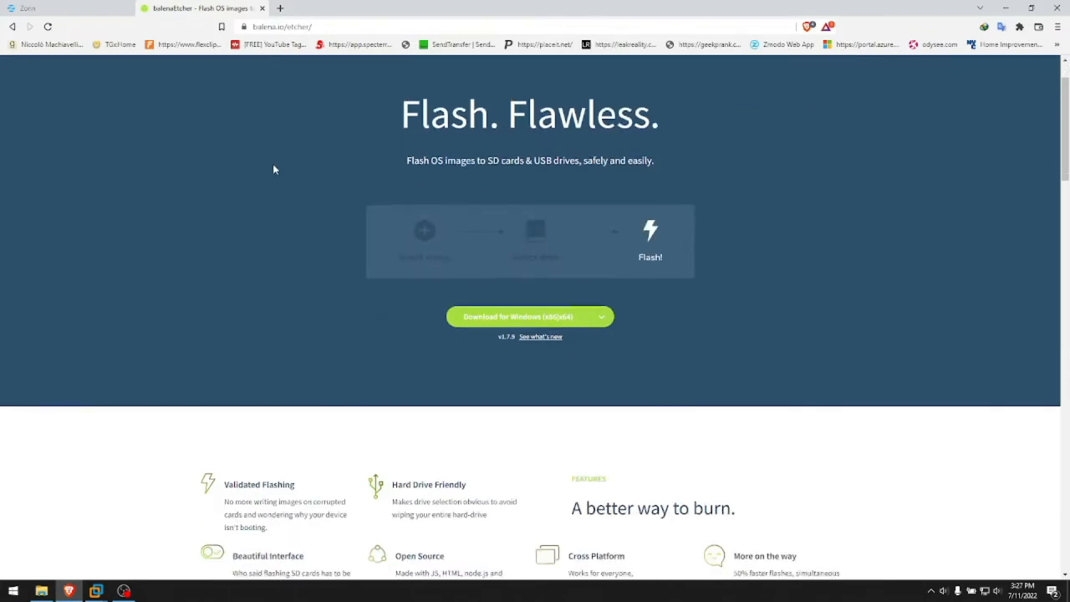
click(602, 328)
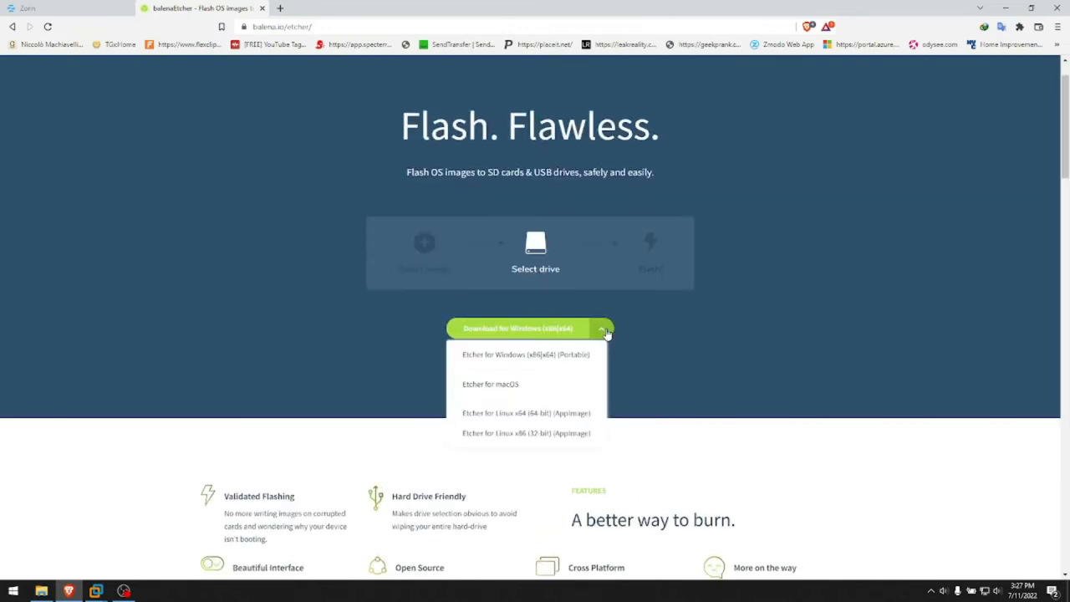
scroll(down, 3)
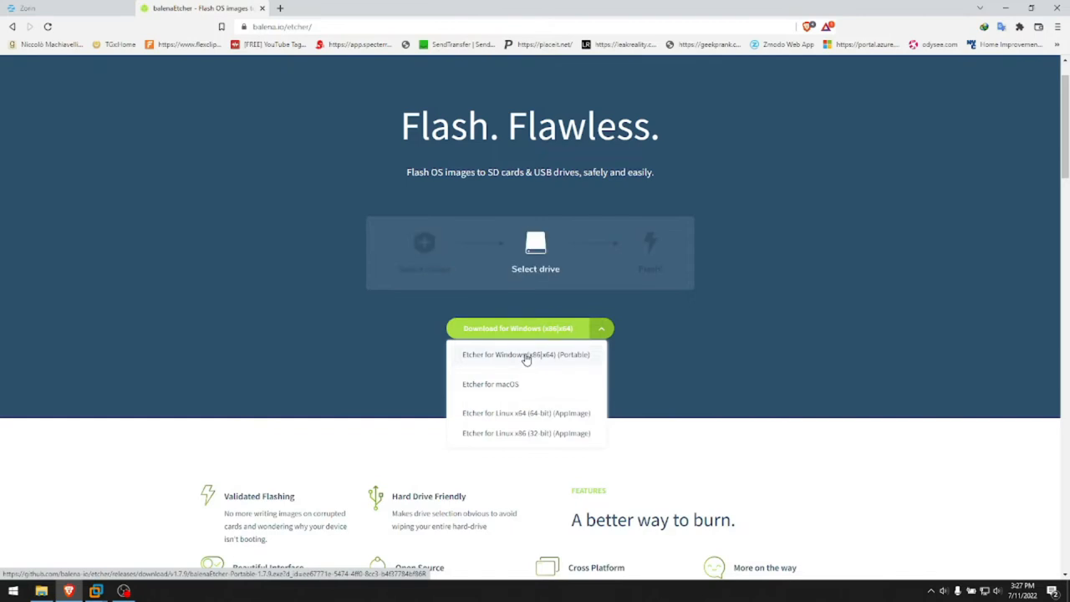
click(527, 355)
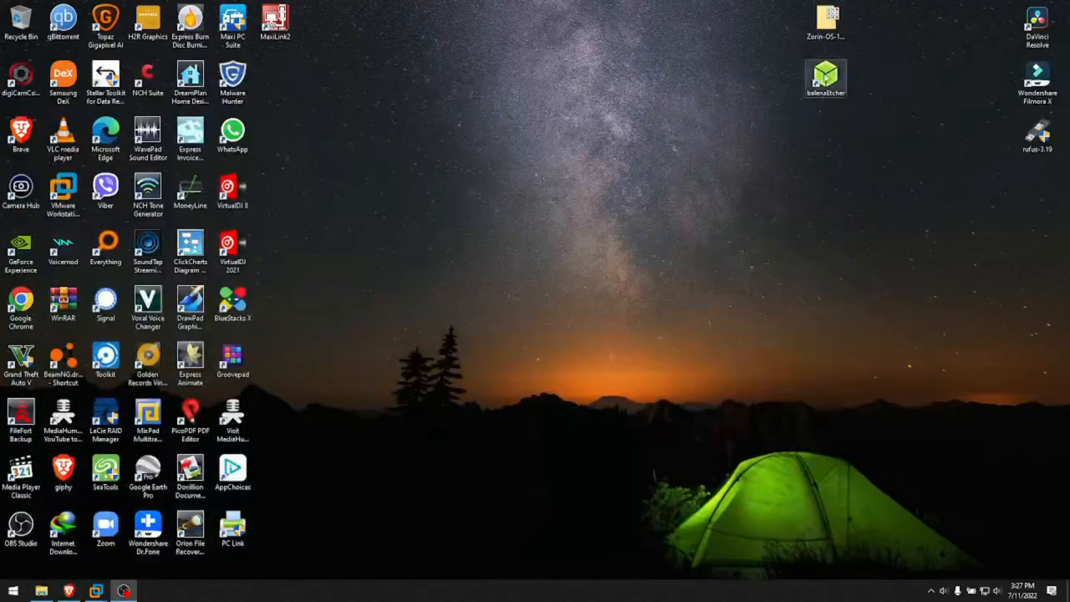
mouse_move(826, 79)
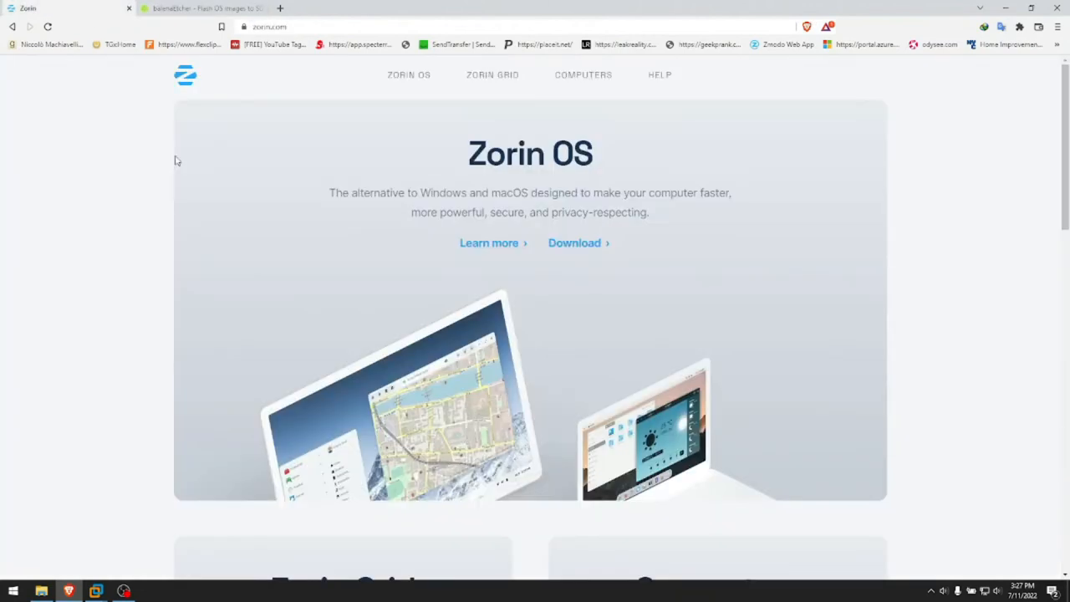
mouse_move(247, 169)
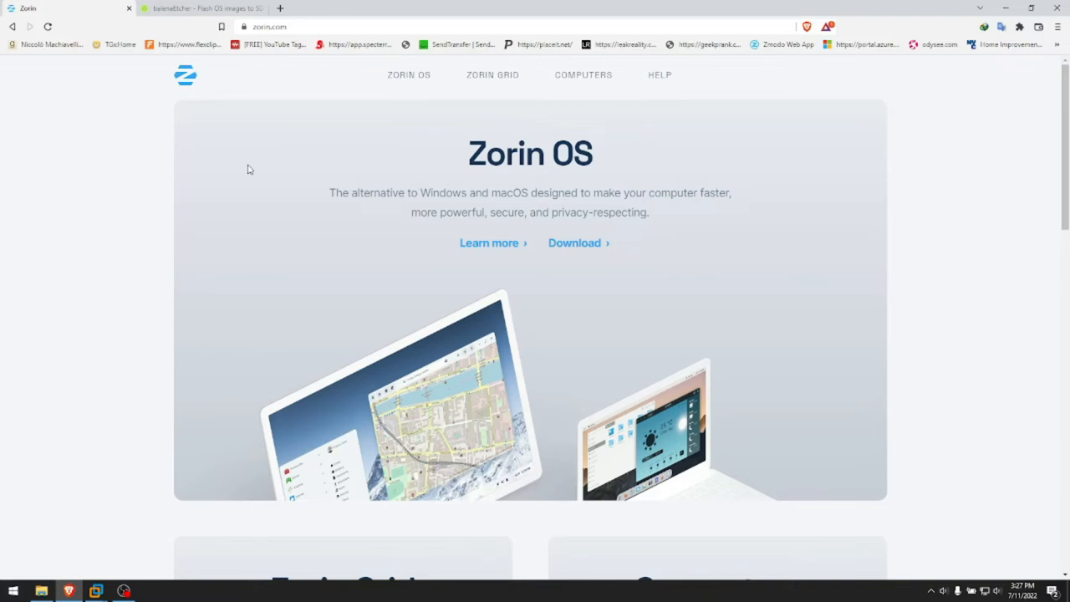
mouse_move(237, 162)
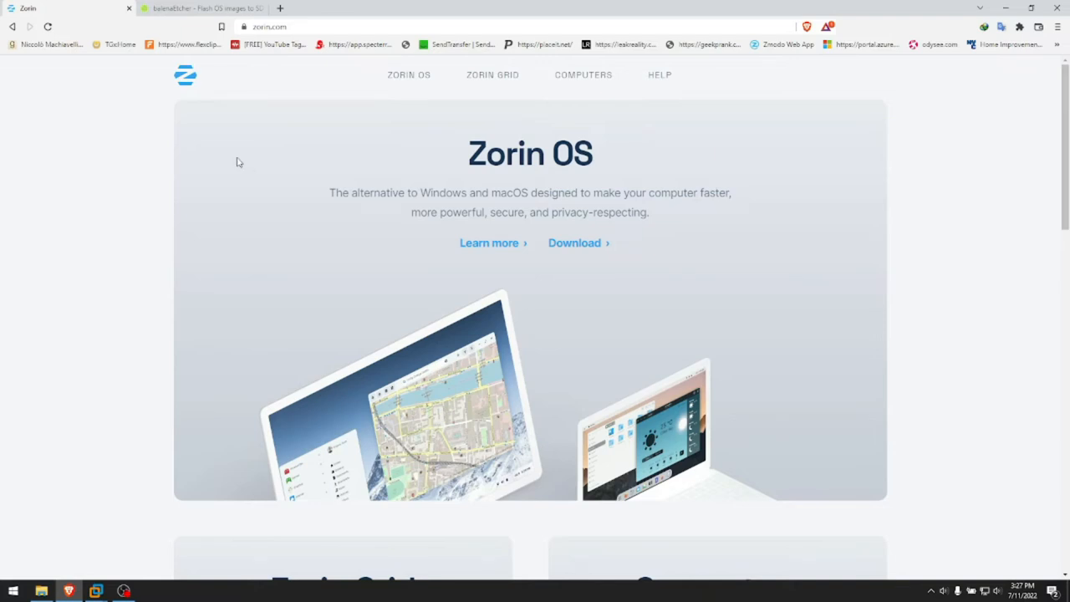
mouse_move(575, 242)
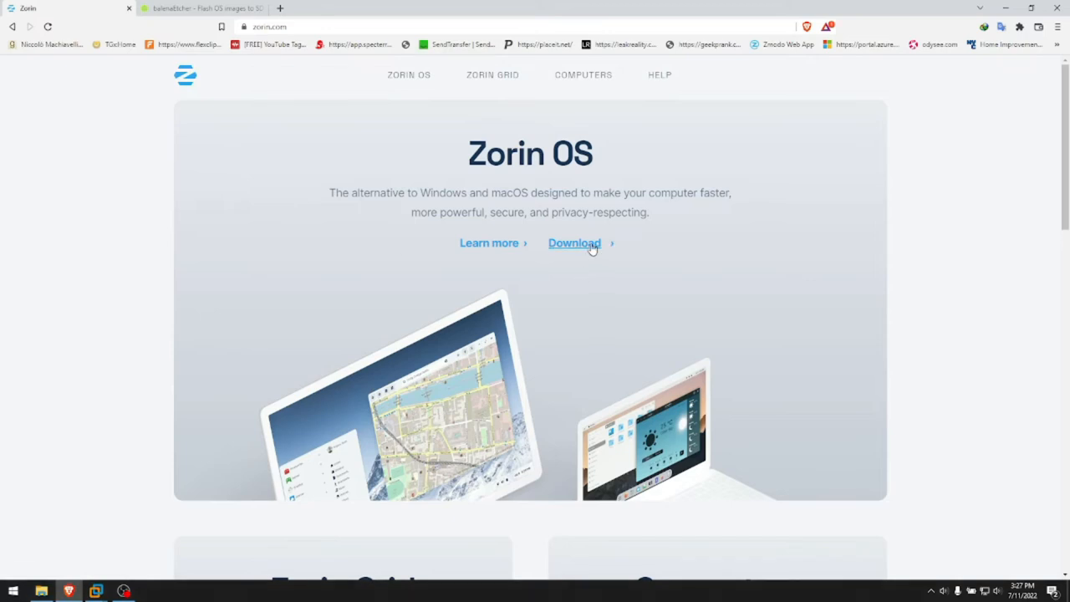
scroll(down, 3)
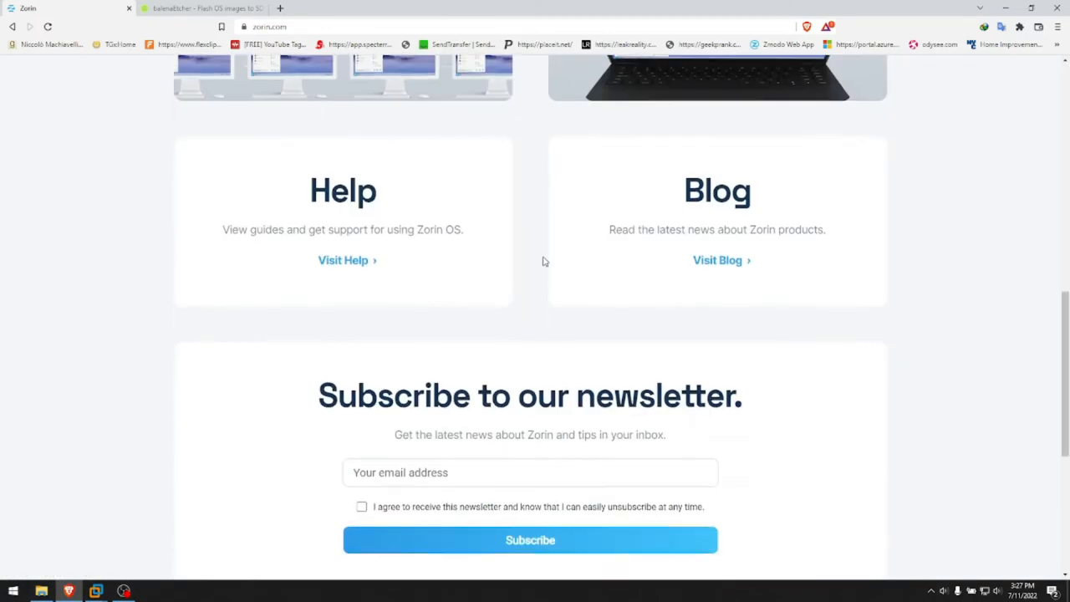
scroll(up, 3)
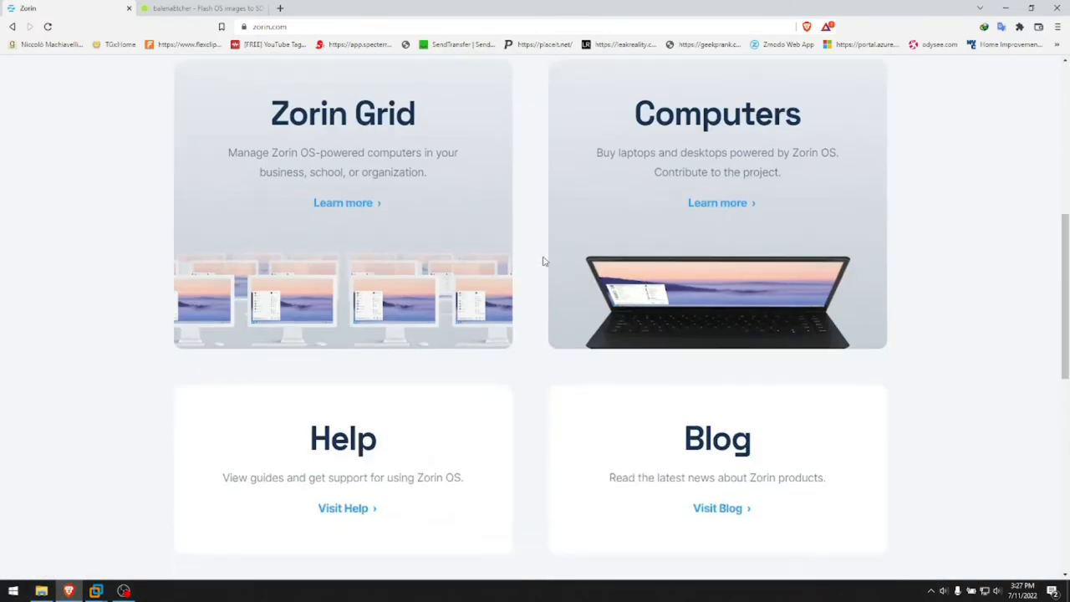
scroll(down, 3)
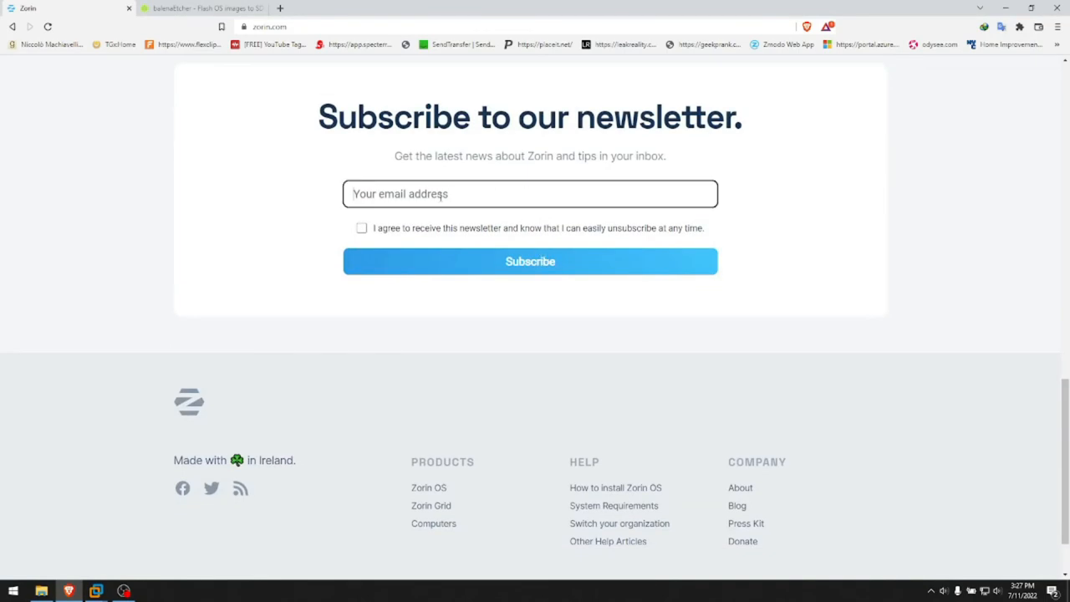
scroll(up, 3)
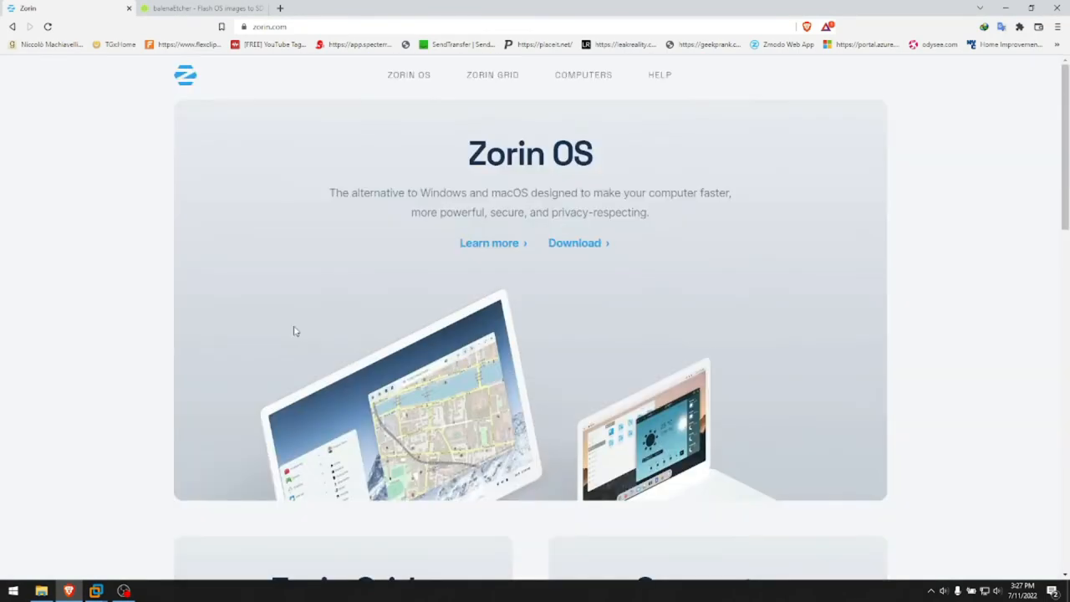
Go to the Zorin OS download page and scroll past Pro to the free Core and Lite editions.
click(575, 242)
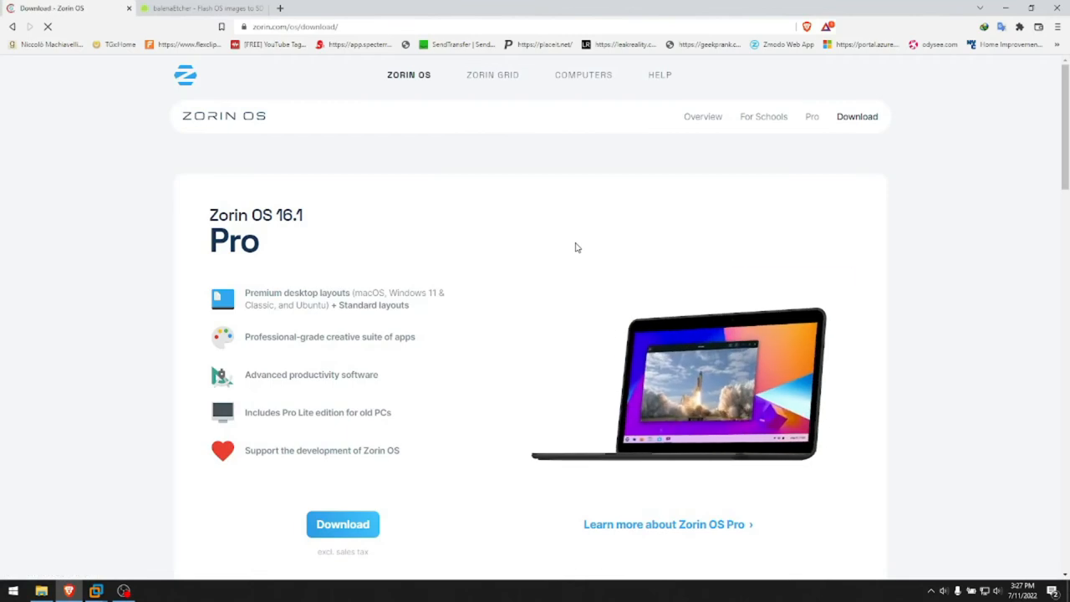
scroll(down, 3)
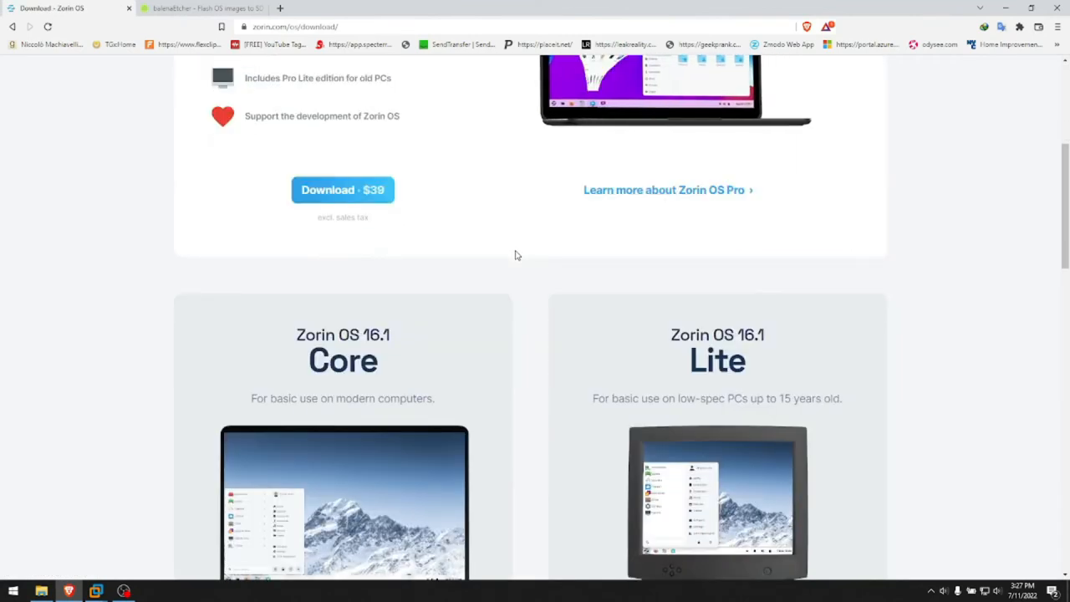
scroll(down, 3)
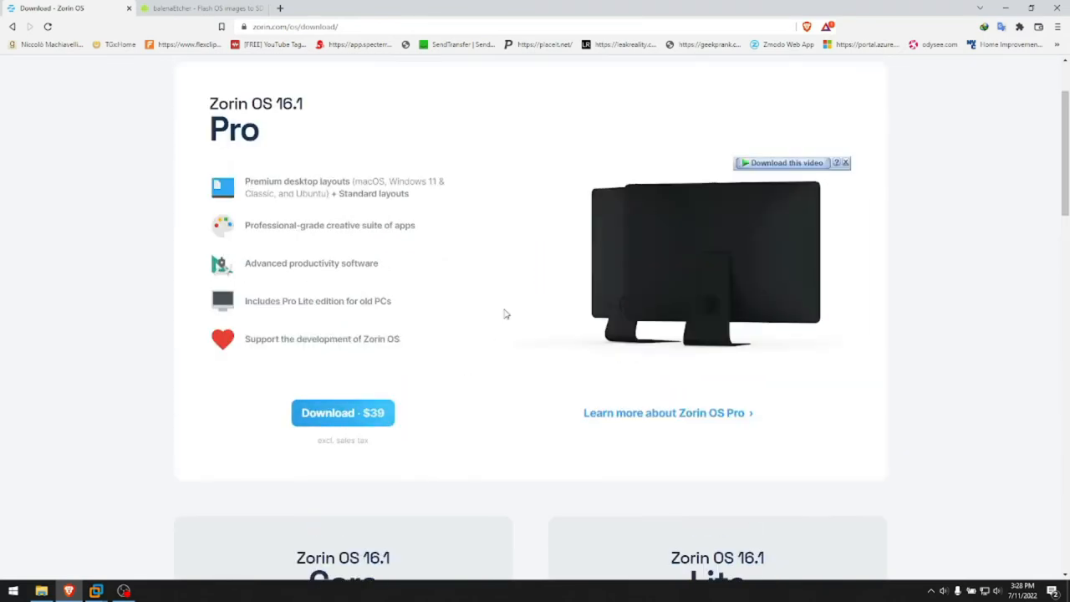
scroll(down, 3)
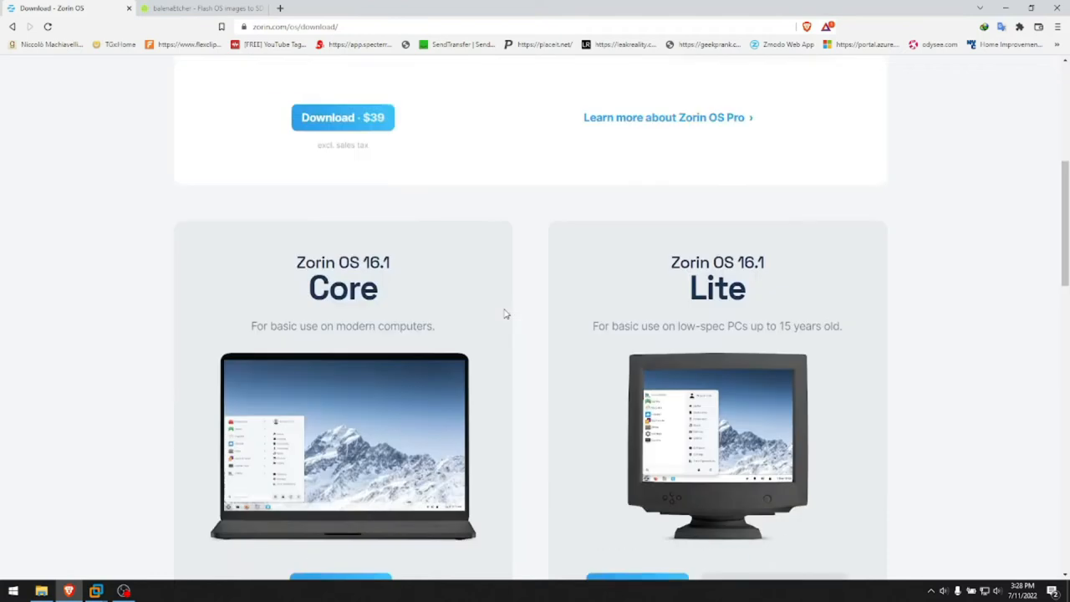
scroll(down, 3)
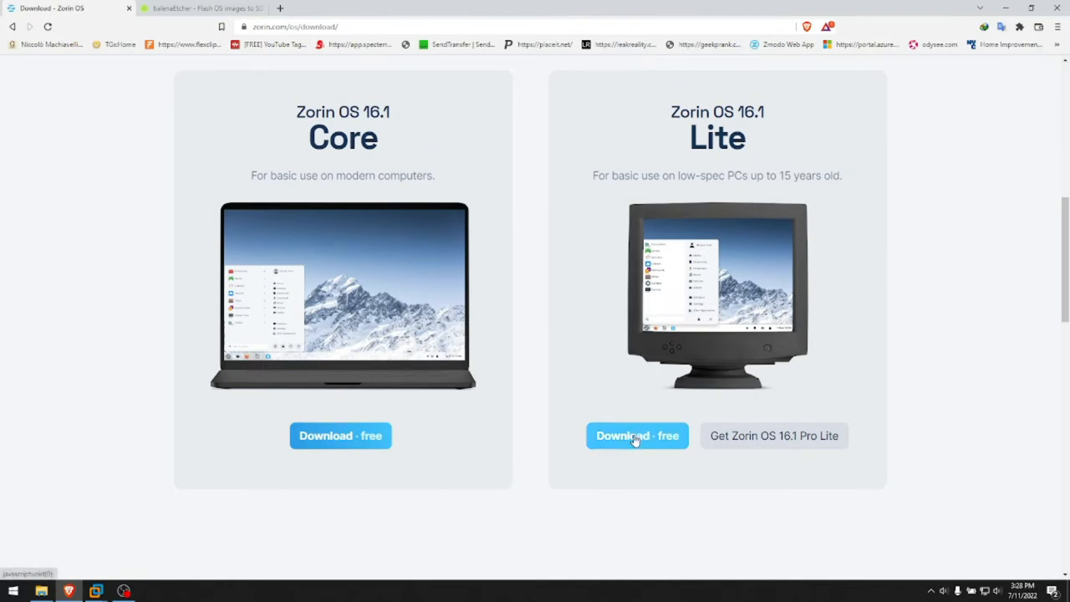
Start the free Zorin OS 16.1 Lite download, skipping the newsletter signup.
click(637, 435)
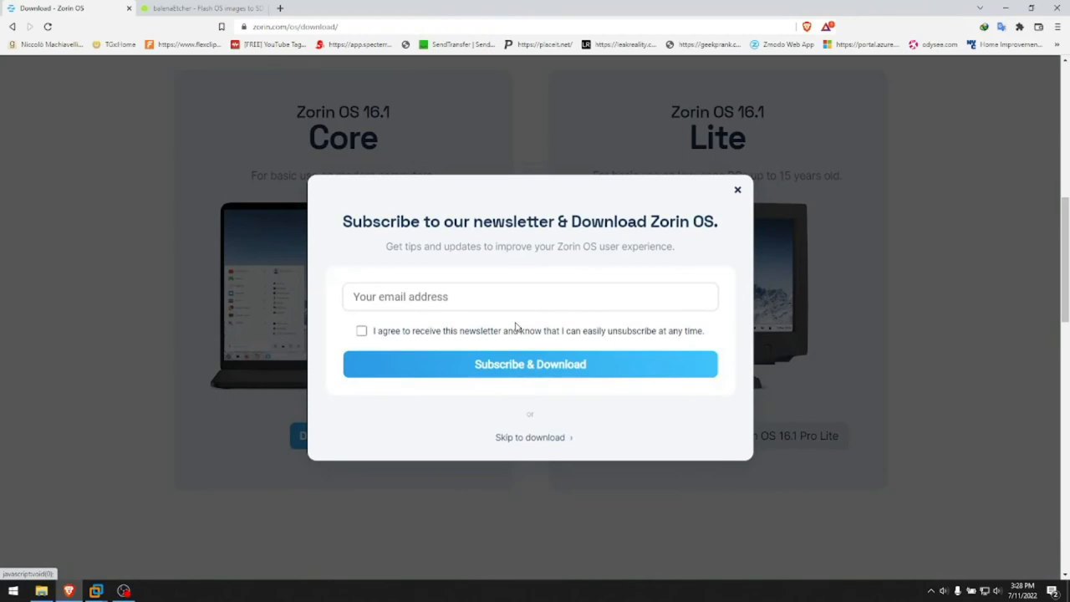
click(530, 296)
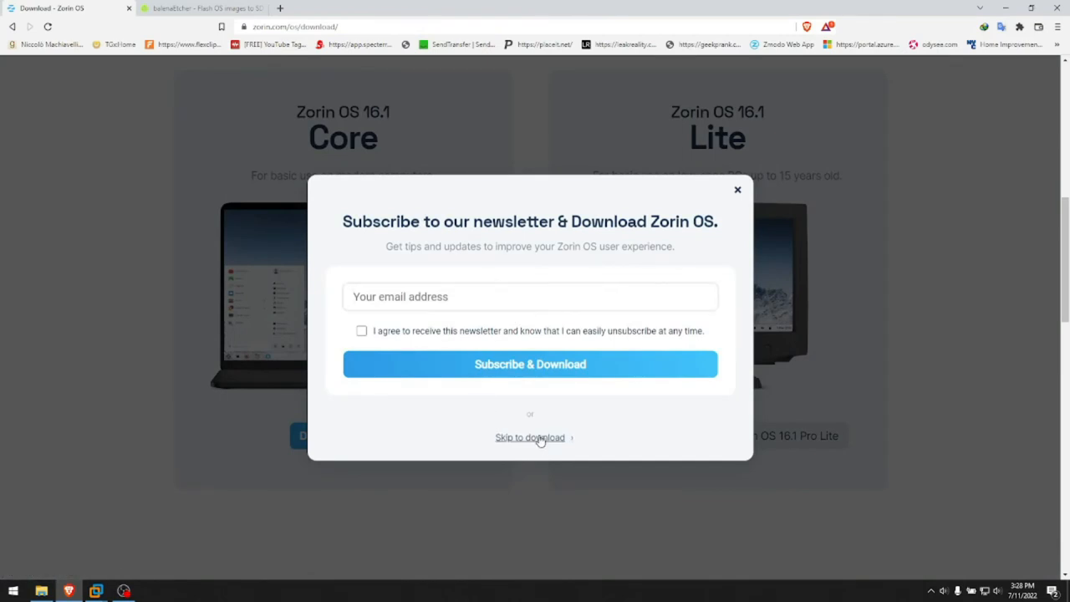
click(530, 438)
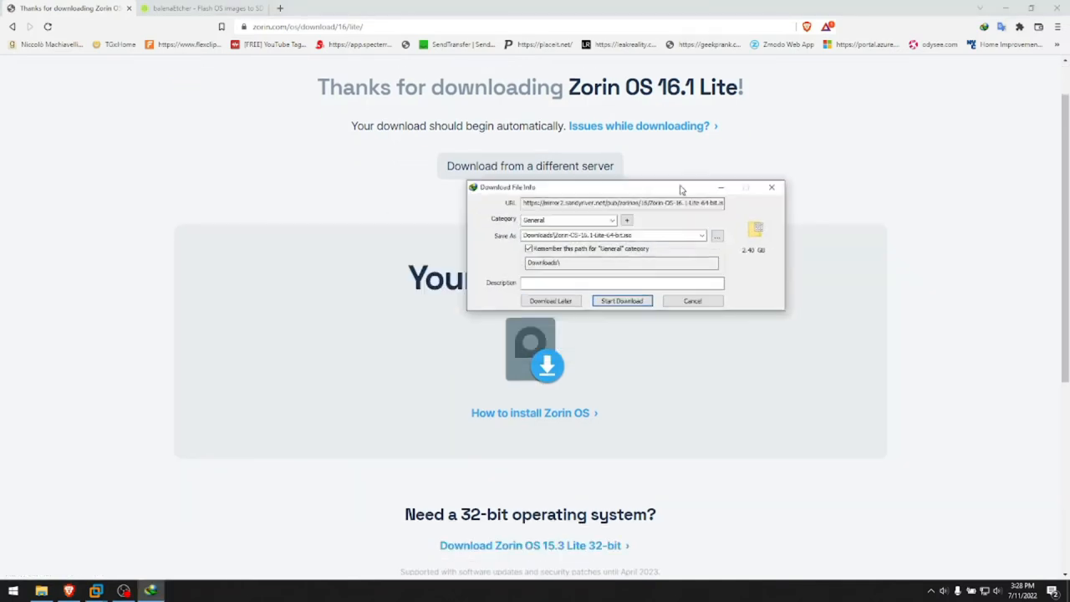
drag(627, 188, 559, 224)
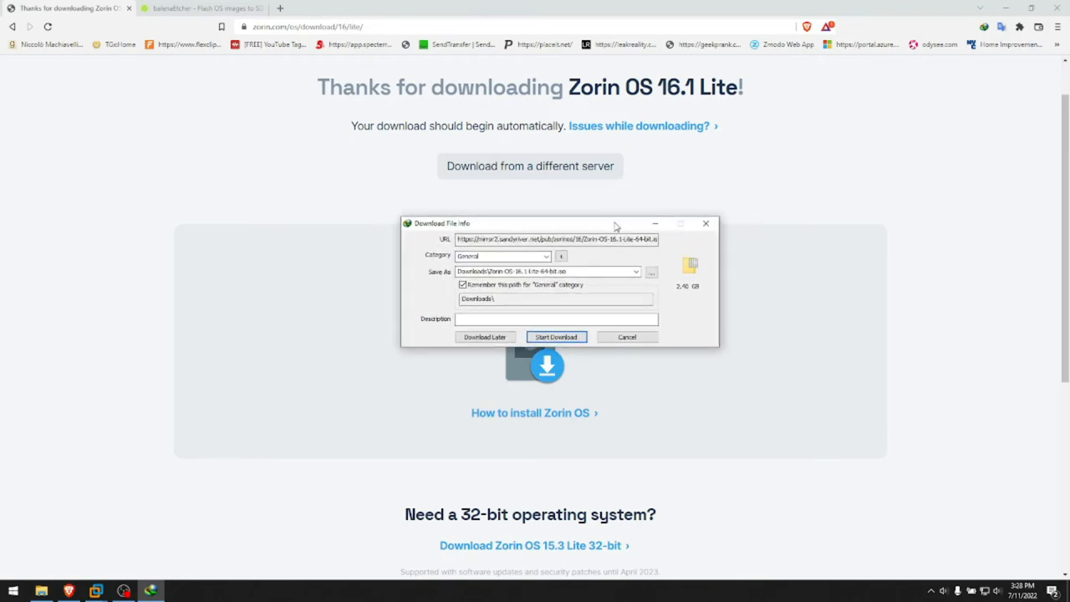
click(625, 336)
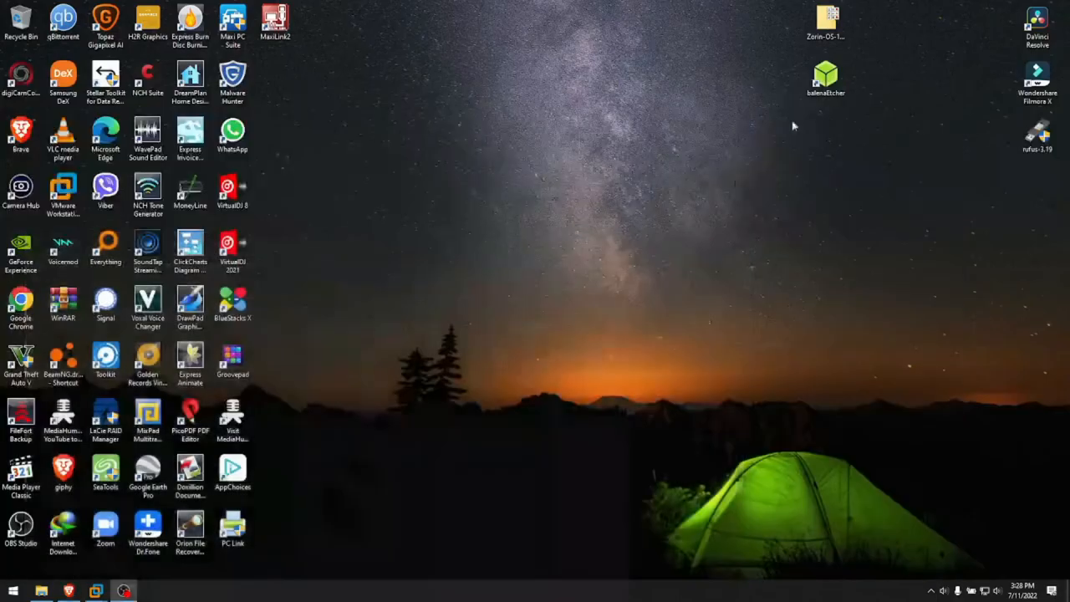
Launch balenaEtcher from the desktop and load the Zorin OS .iso as the source image.
click(826, 77)
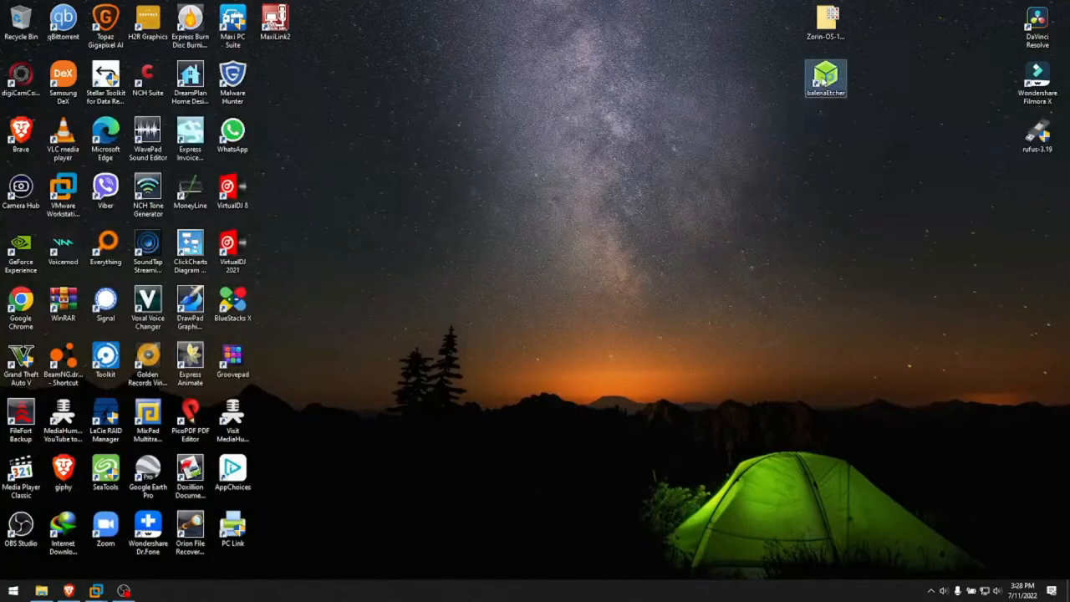
double_click(826, 81)
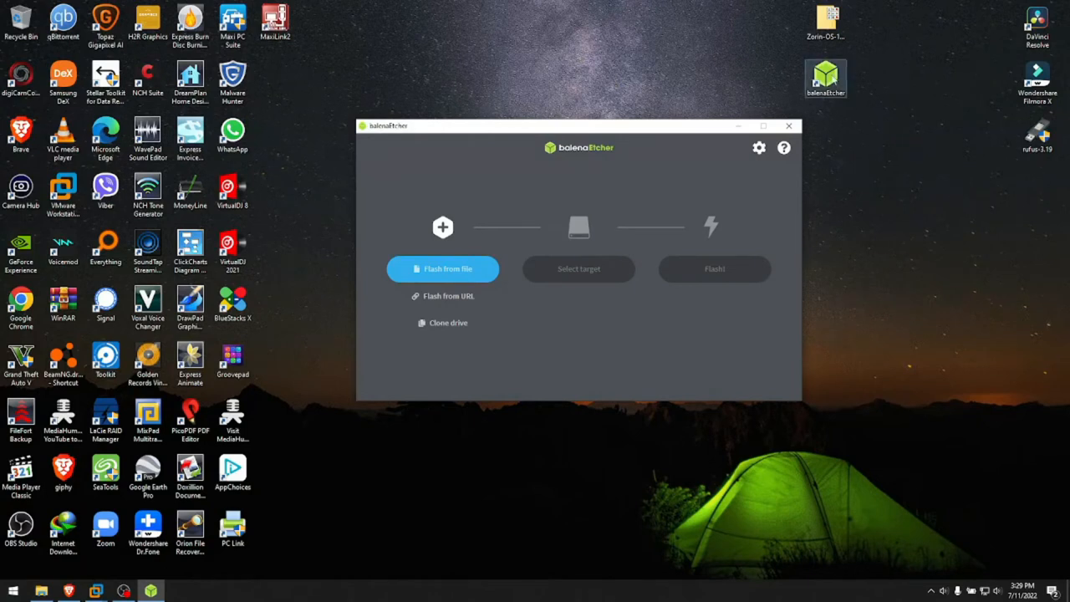
mouse_move(826, 80)
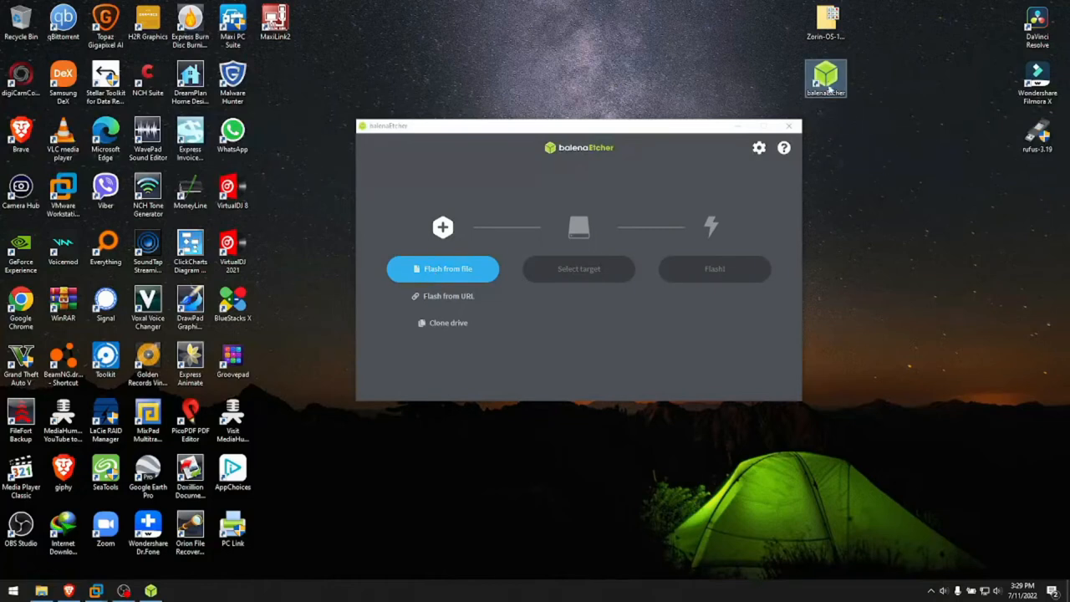
click(826, 25)
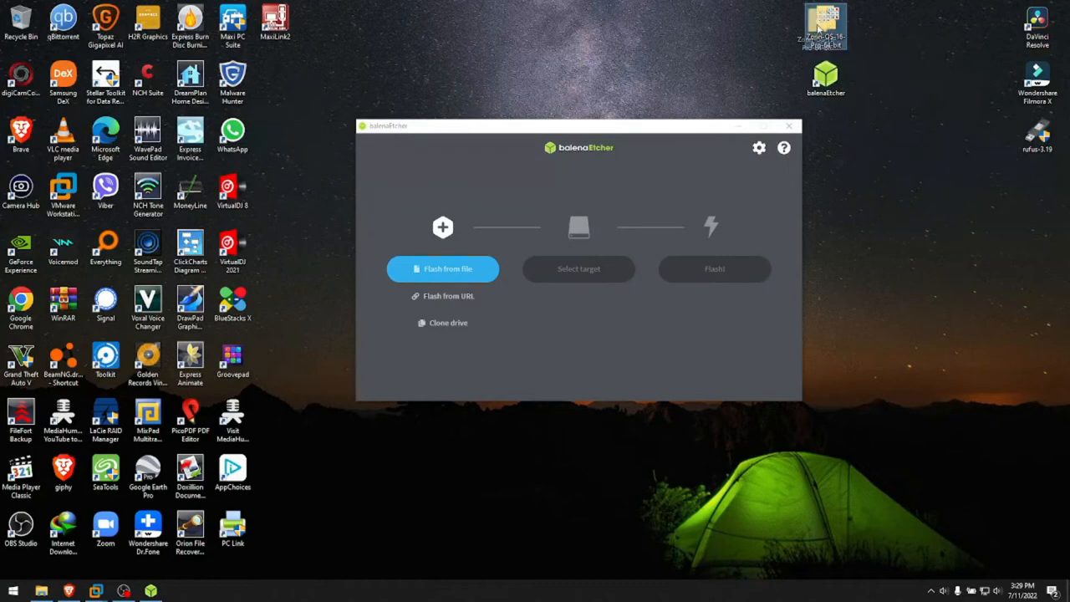
click(441, 268)
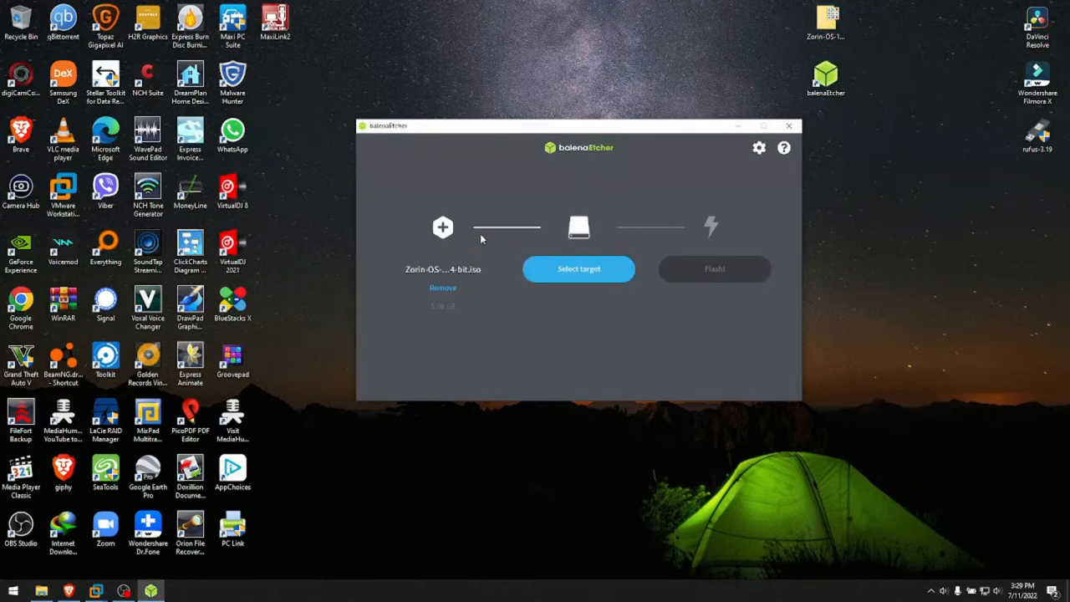
mouse_move(443, 269)
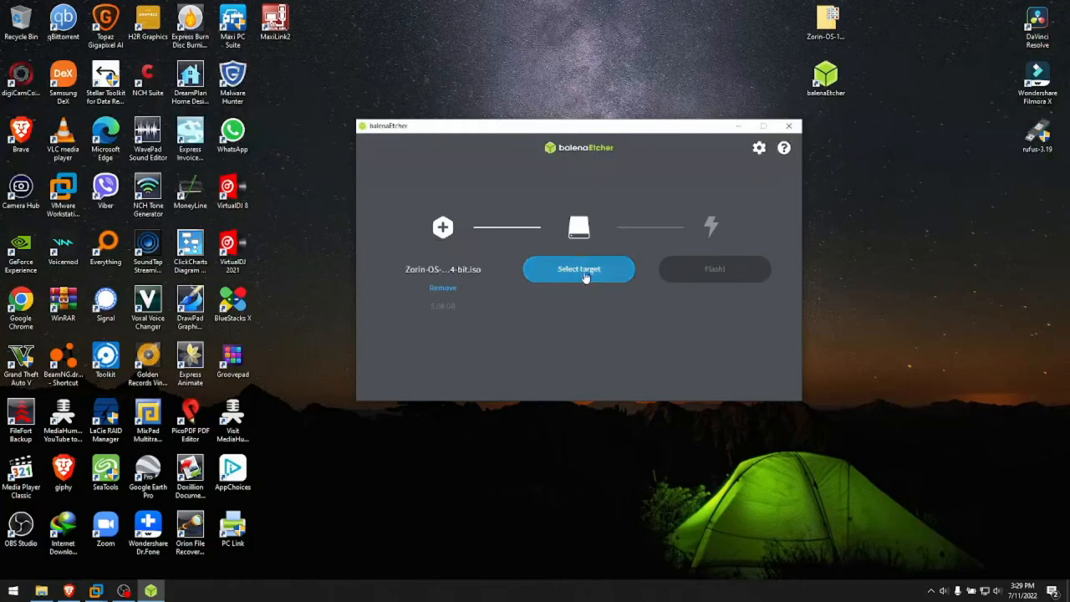
Select the SanDisk 32.2 GB USB drive as target and start flashing the image.
click(578, 267)
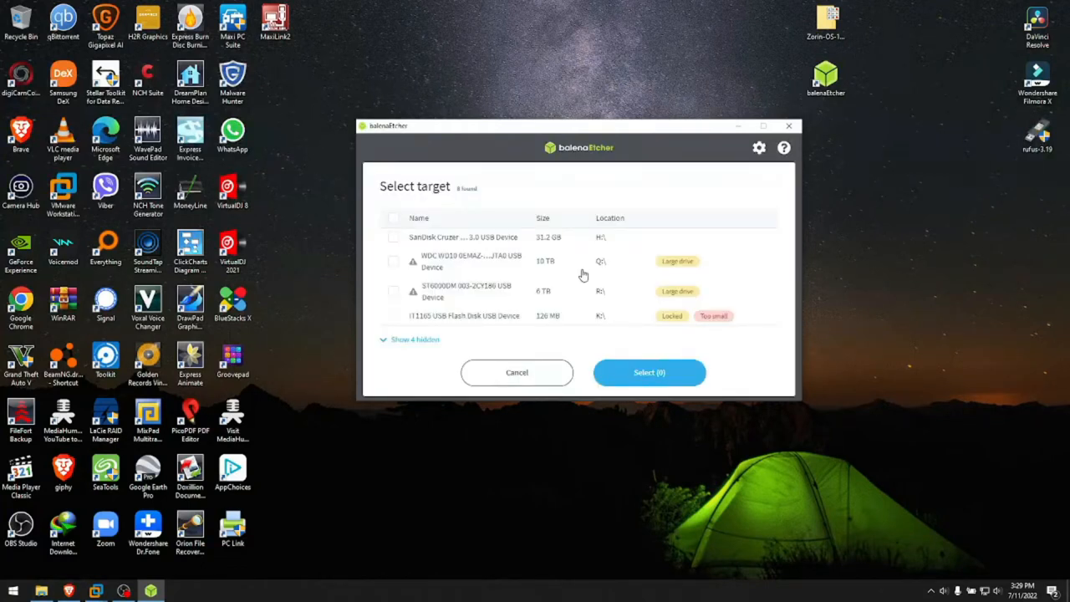
click(393, 237)
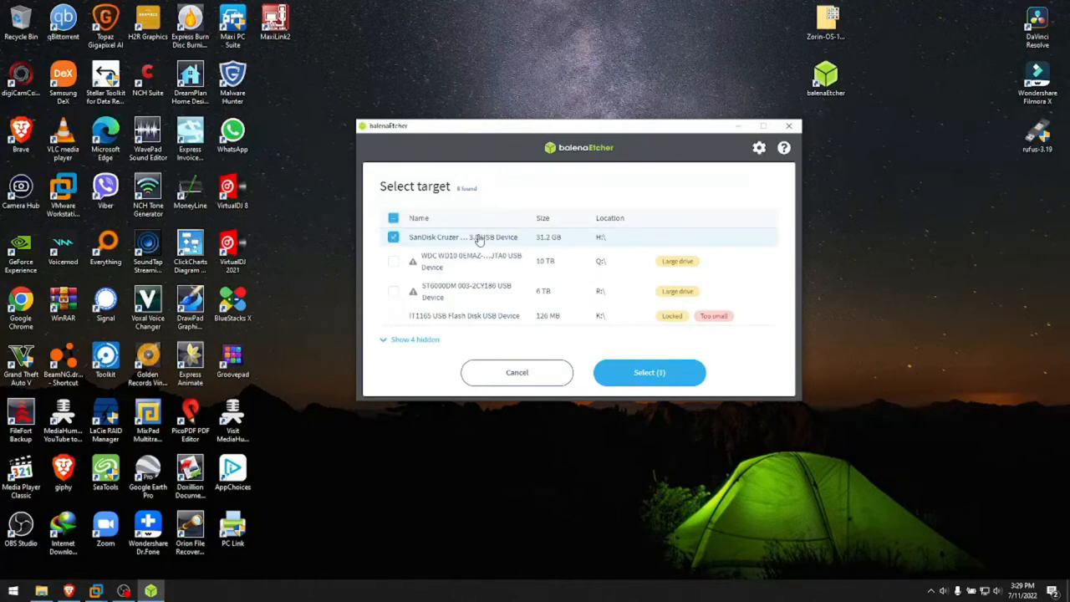
mouse_move(539, 240)
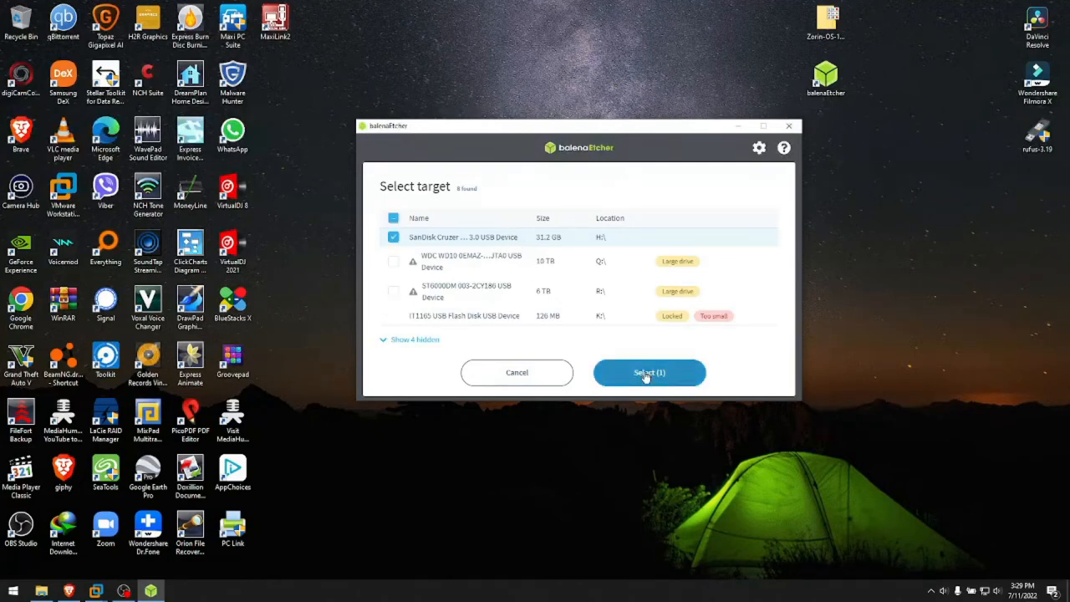
click(649, 371)
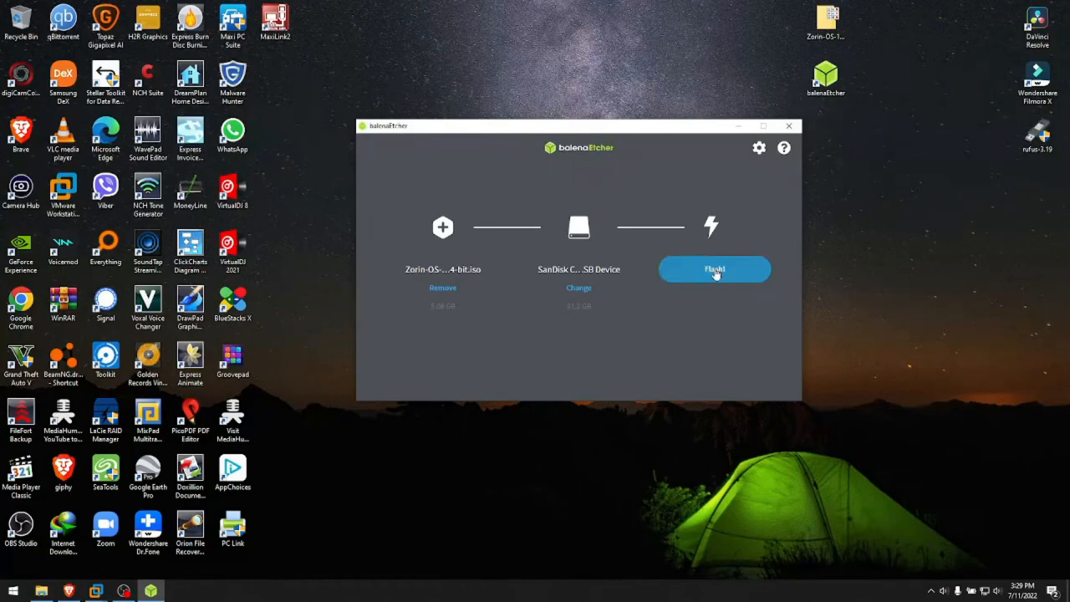
click(714, 268)
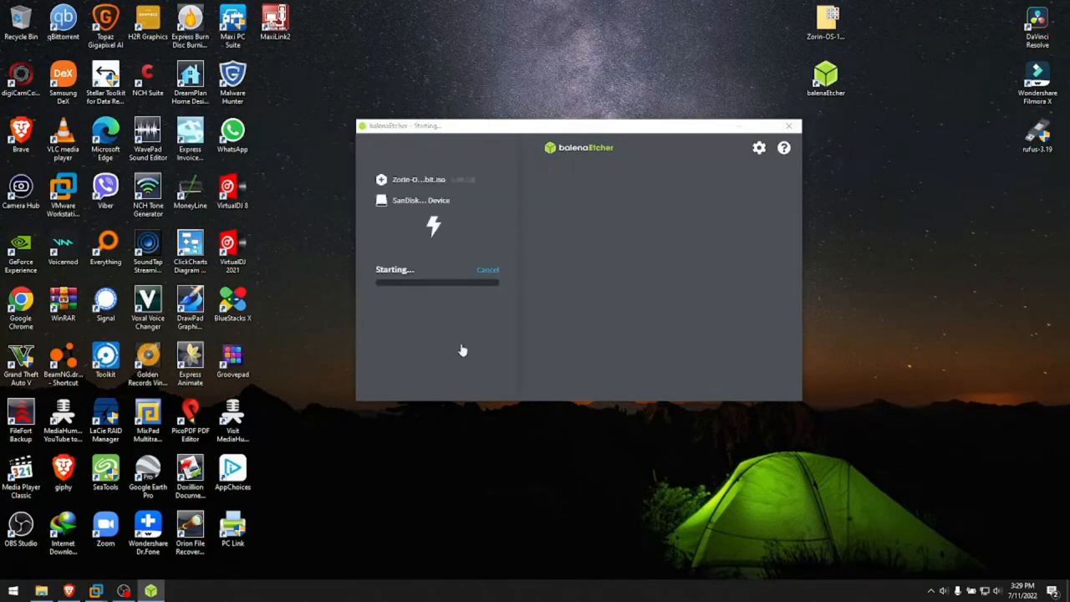